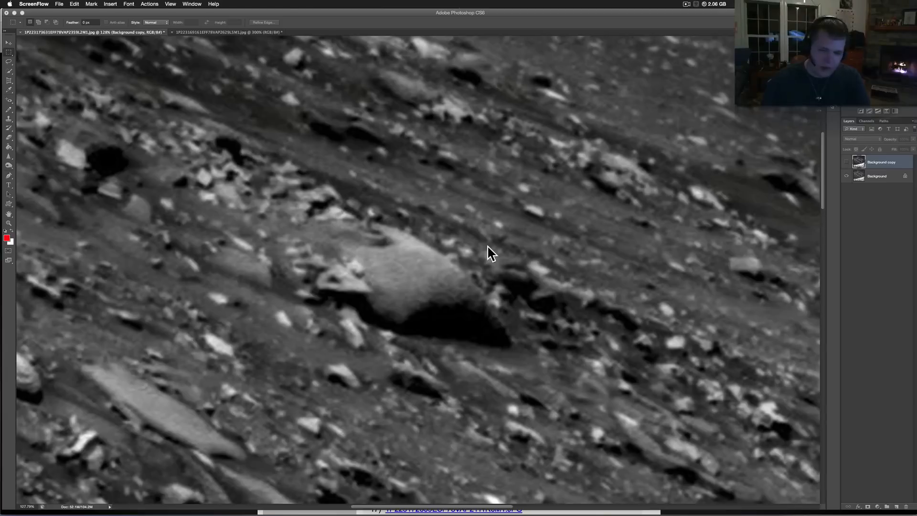
mouse_move(537, 215)
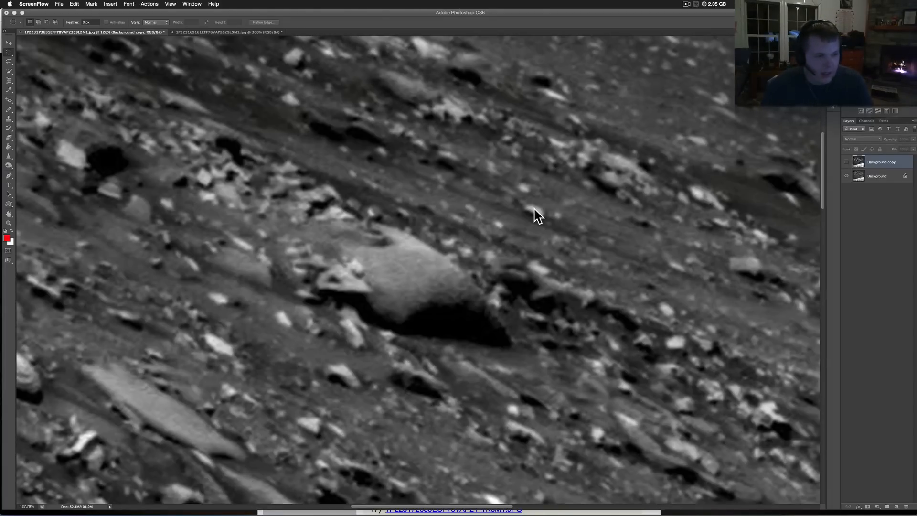
mouse_move(398, 198)
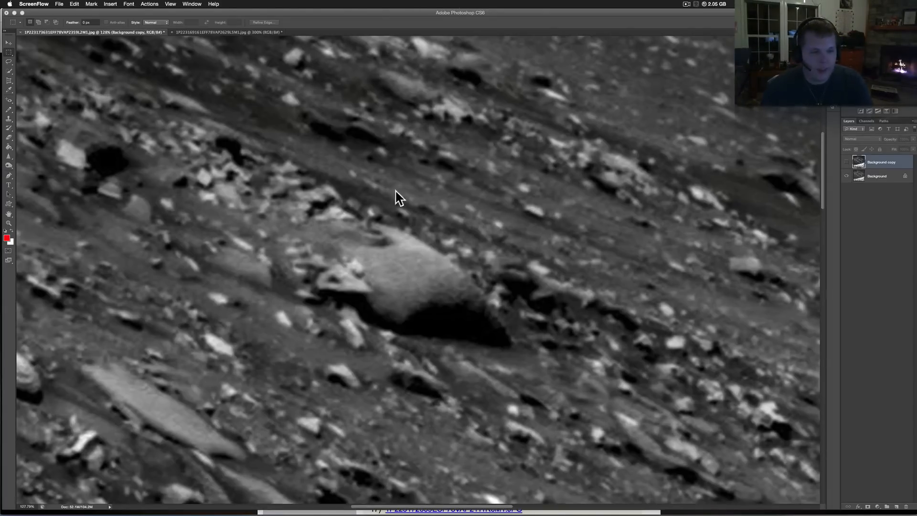
mouse_move(383, 201)
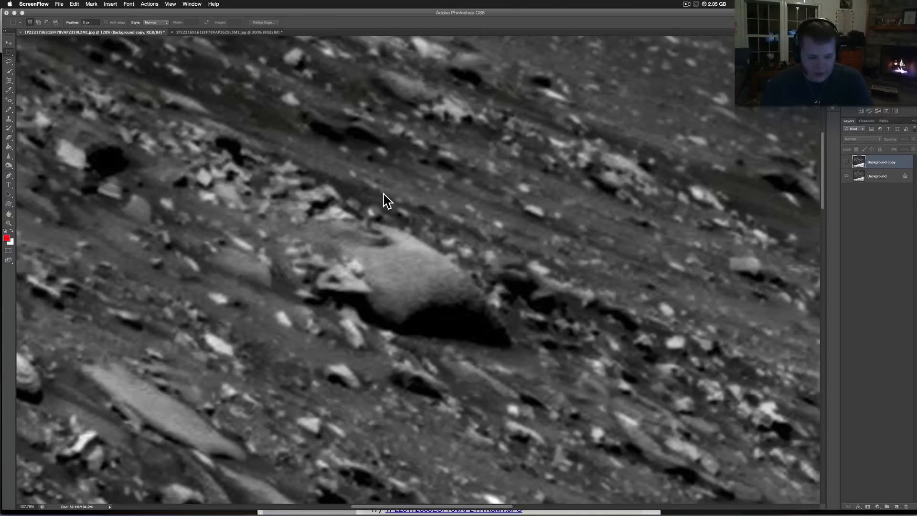
mouse_move(163, 64)
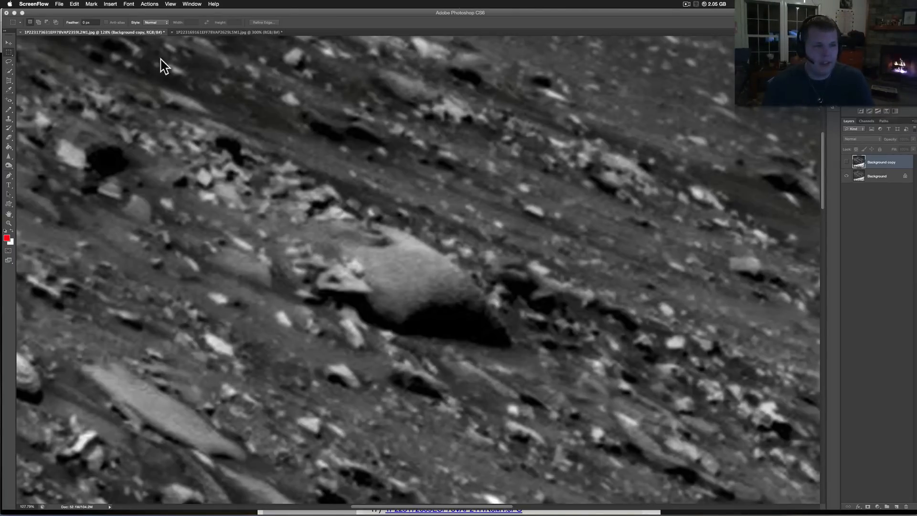
Switch to the 300% crater-wall photo with the horizon above layered rock.
left_click(226, 31)
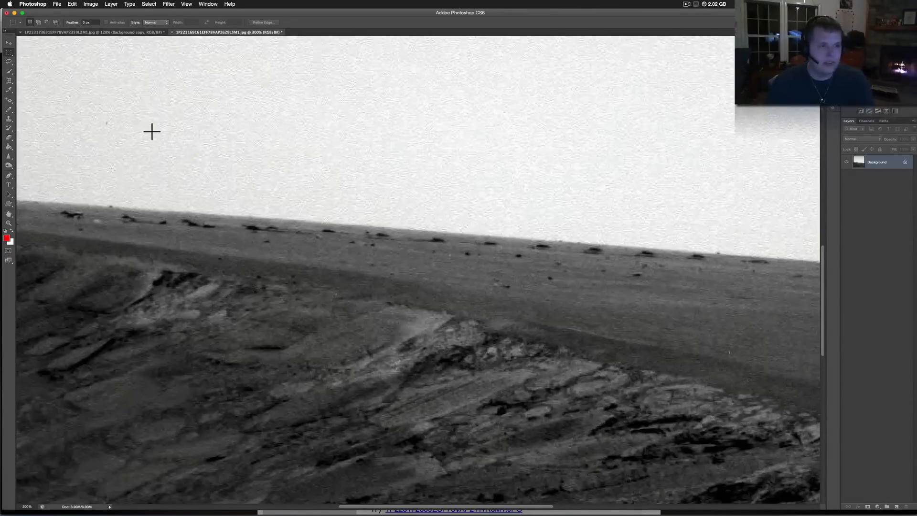
mouse_move(75, 34)
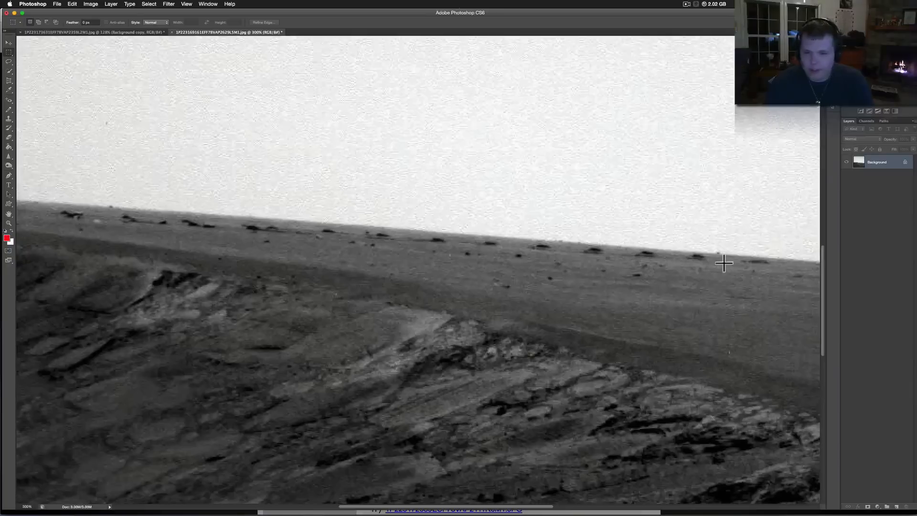
mouse_move(46, 63)
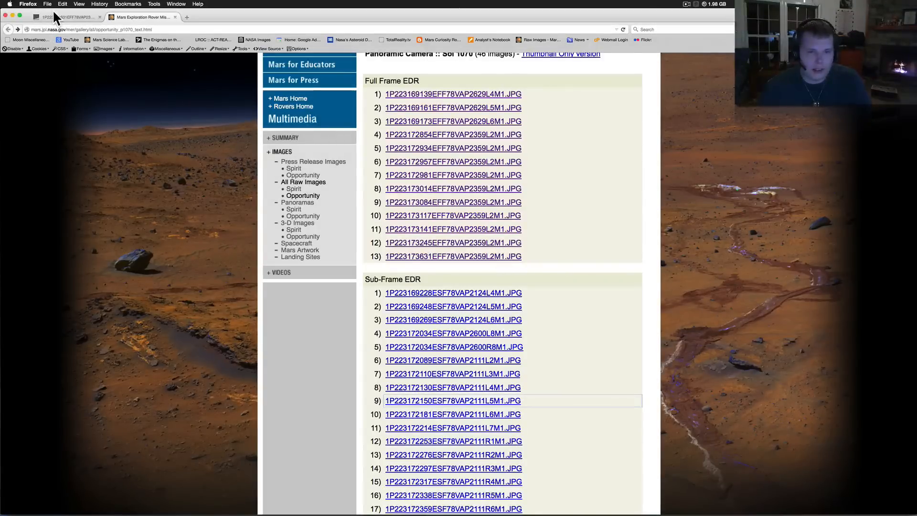
View the full-frame raw Opportunity JPG in Firefox, then return to Photoshop.
left_click(453, 256)
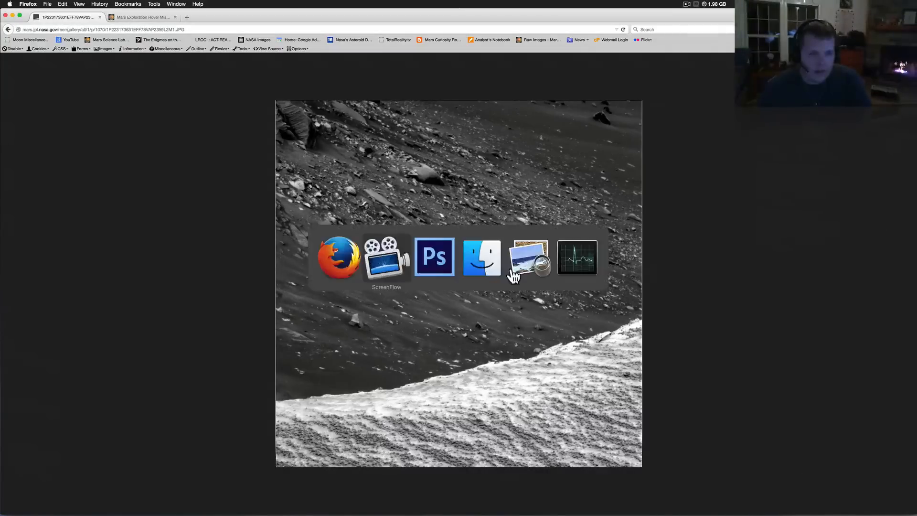
left_click(434, 257)
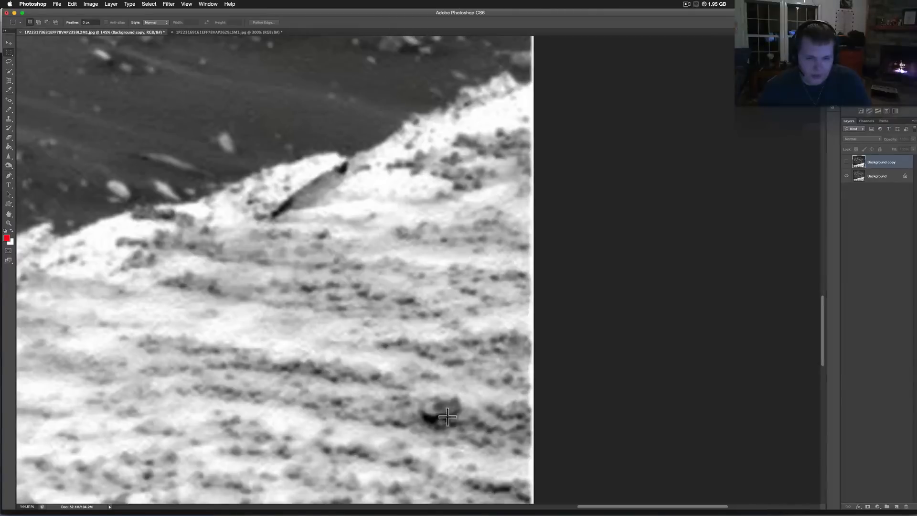
mouse_move(816, 164)
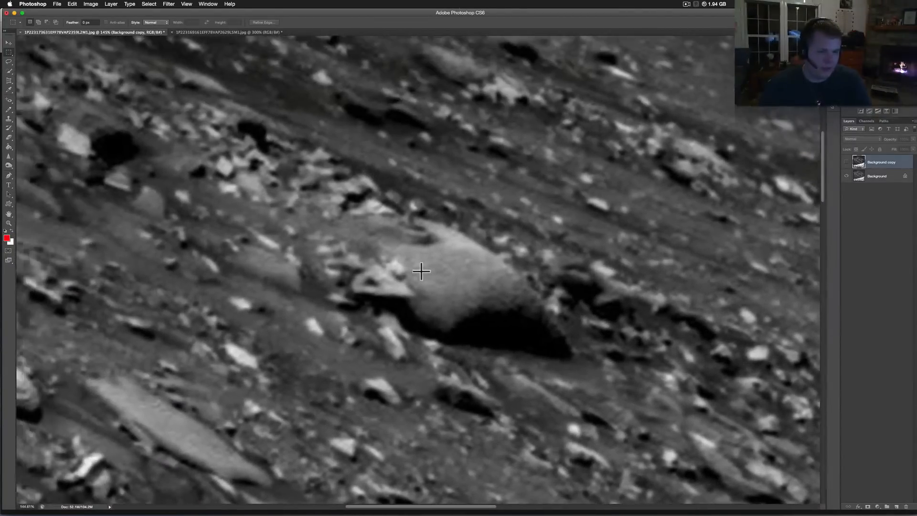
mouse_move(430, 265)
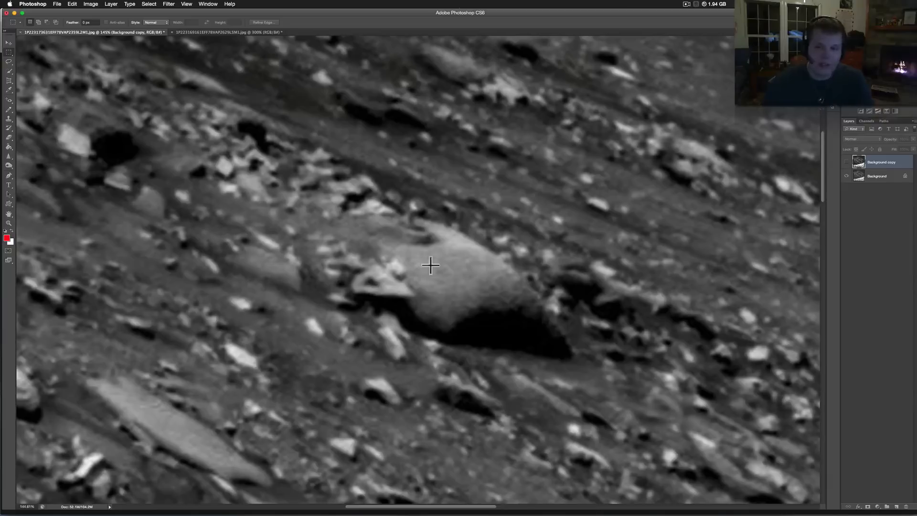
mouse_move(539, 246)
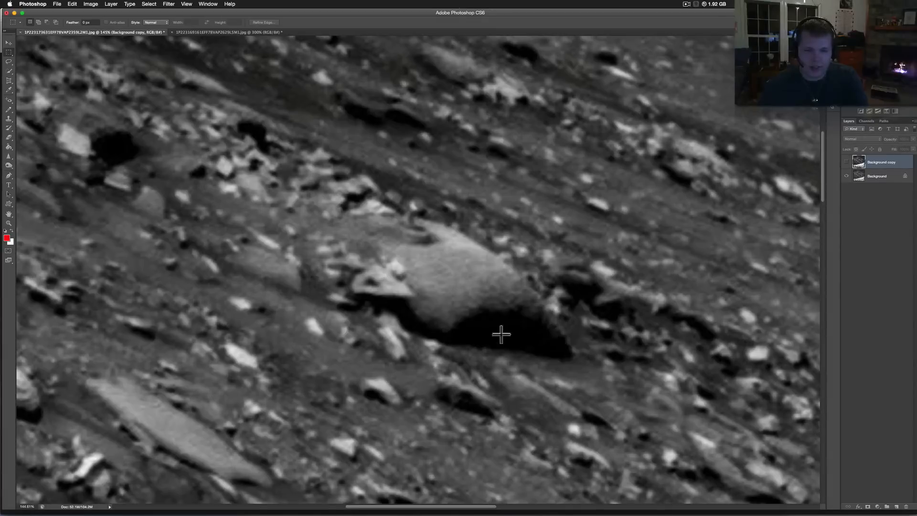
mouse_move(10, 42)
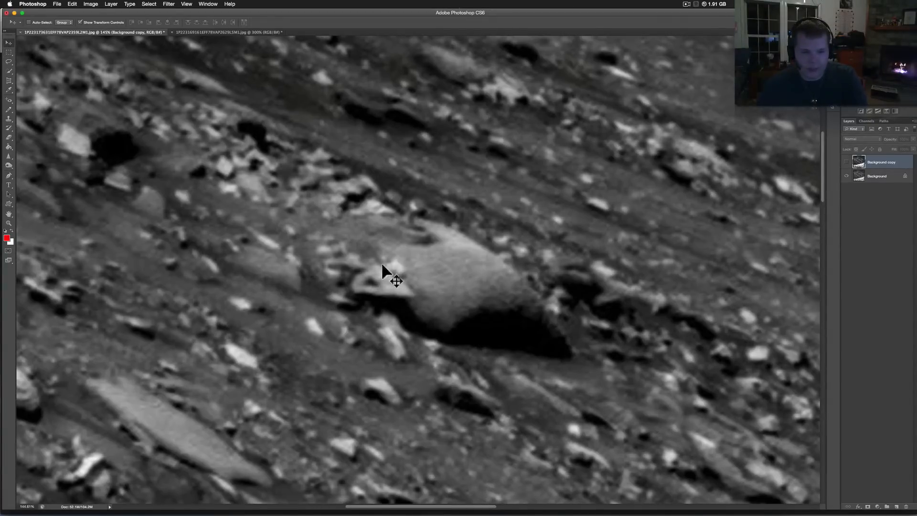
mouse_move(425, 259)
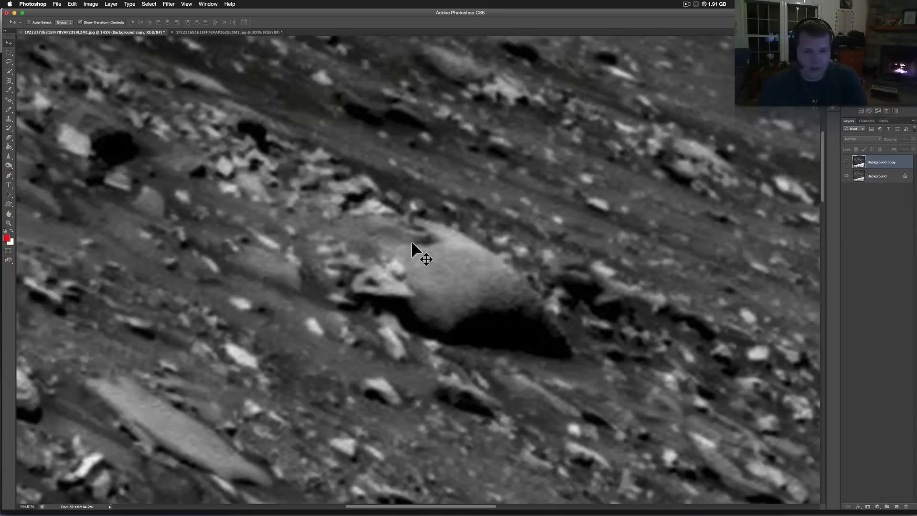
mouse_move(482, 252)
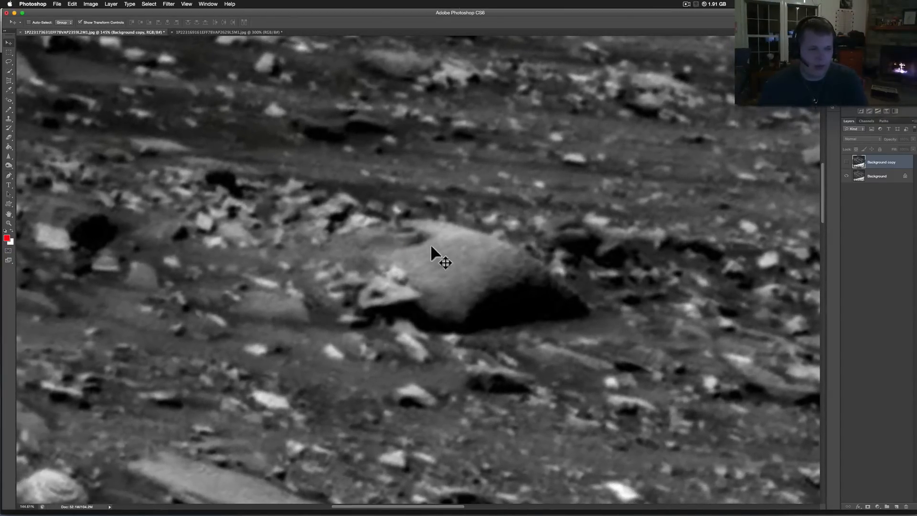
mouse_move(406, 242)
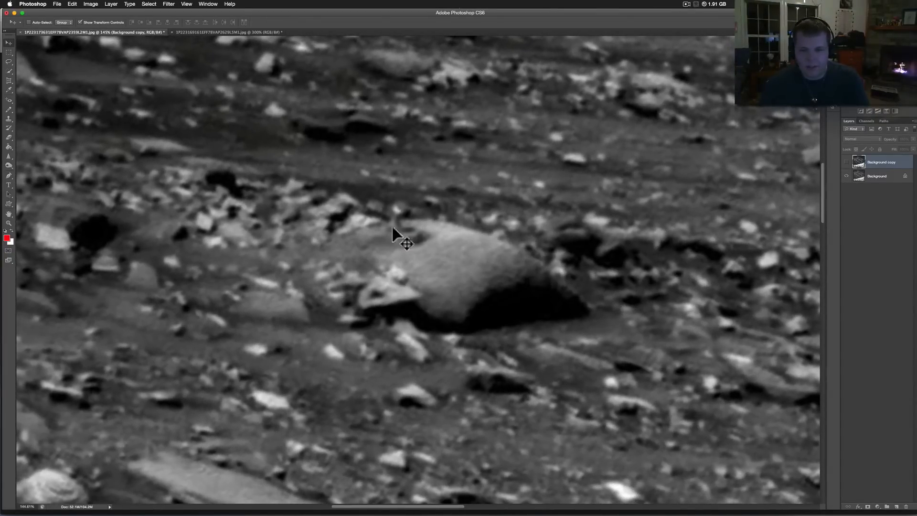
mouse_move(282, 198)
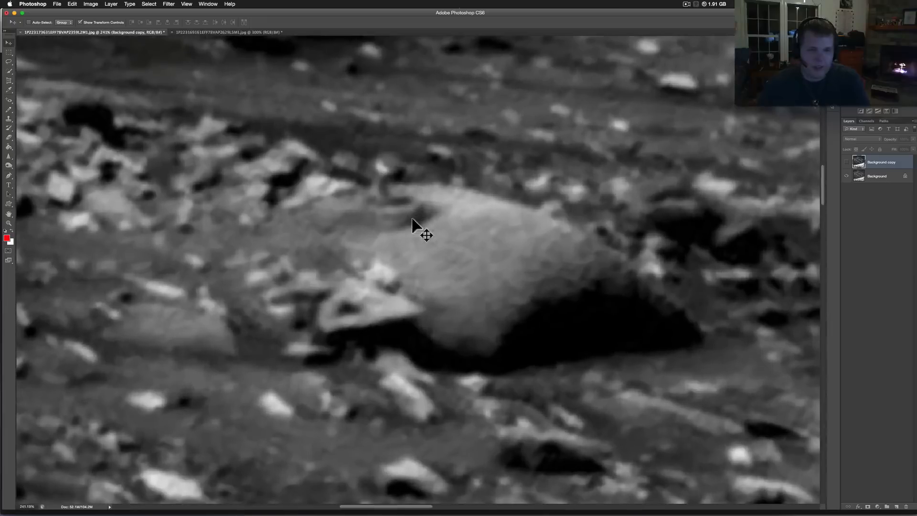
mouse_move(415, 210)
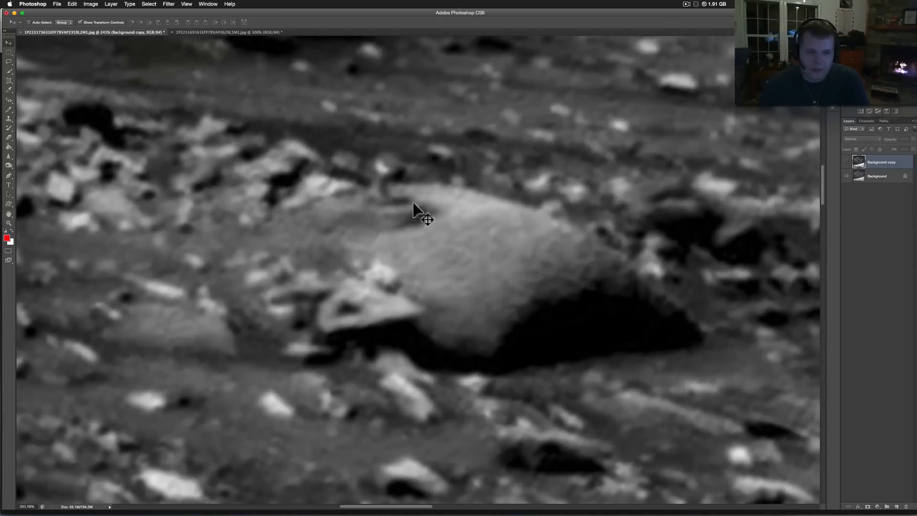
mouse_move(402, 228)
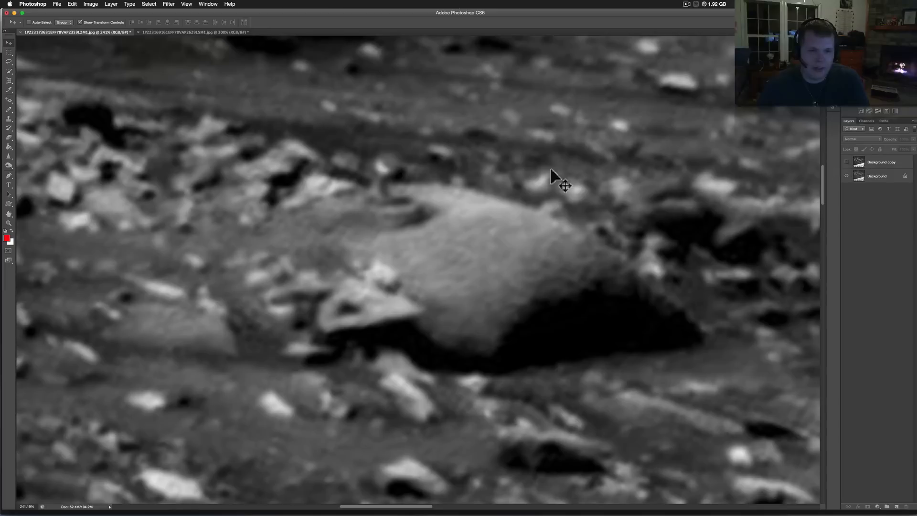
mouse_move(389, 181)
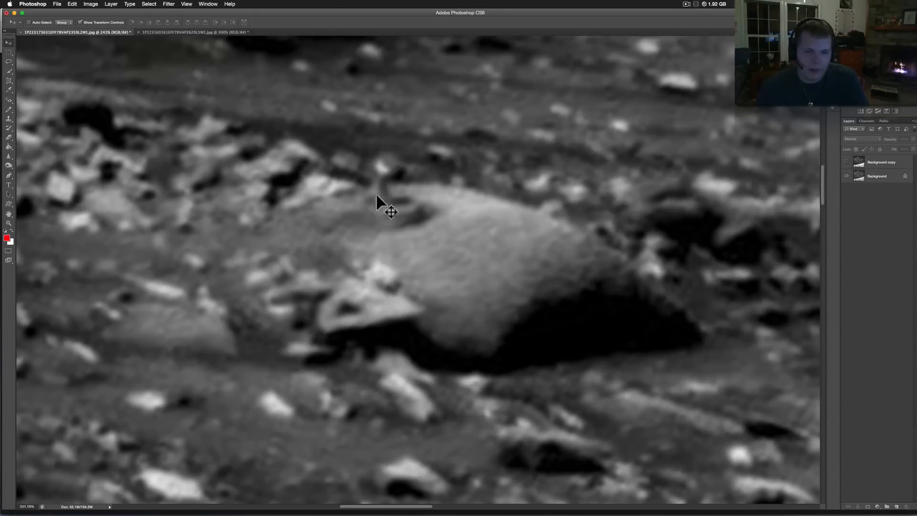
mouse_move(415, 221)
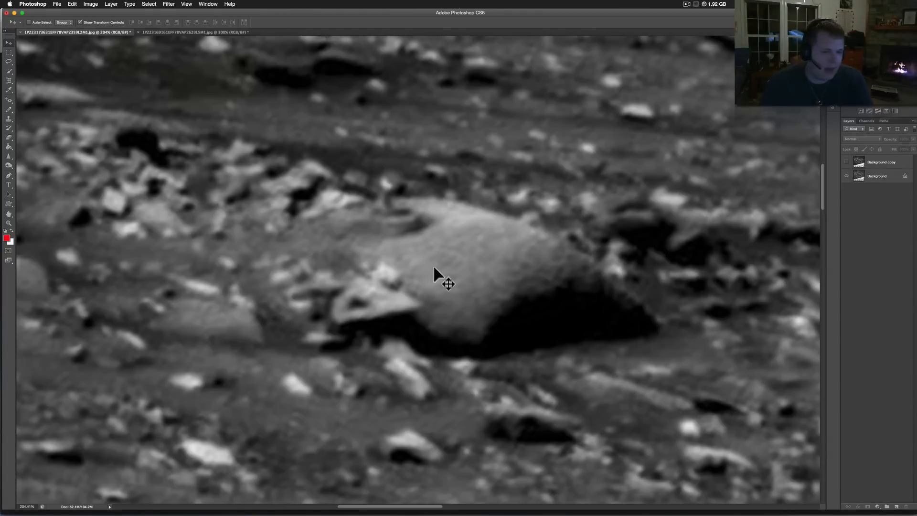
mouse_move(500, 268)
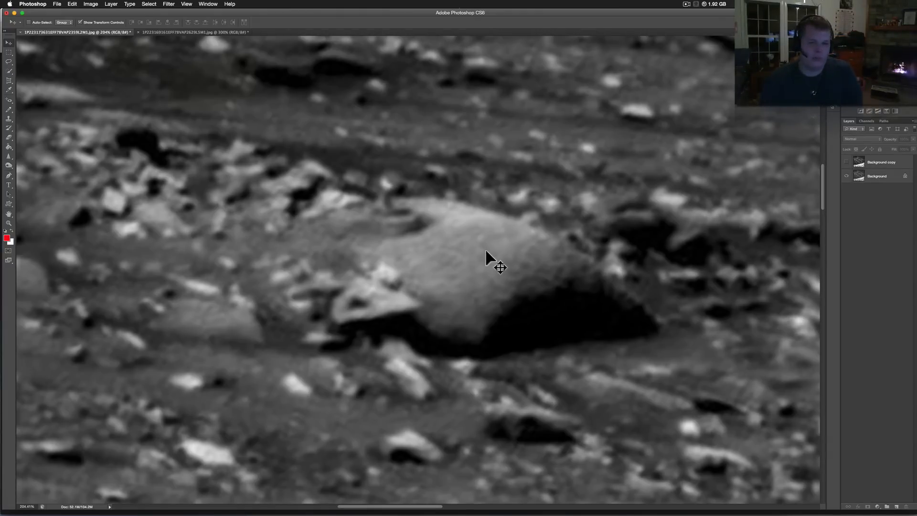
mouse_move(420, 309)
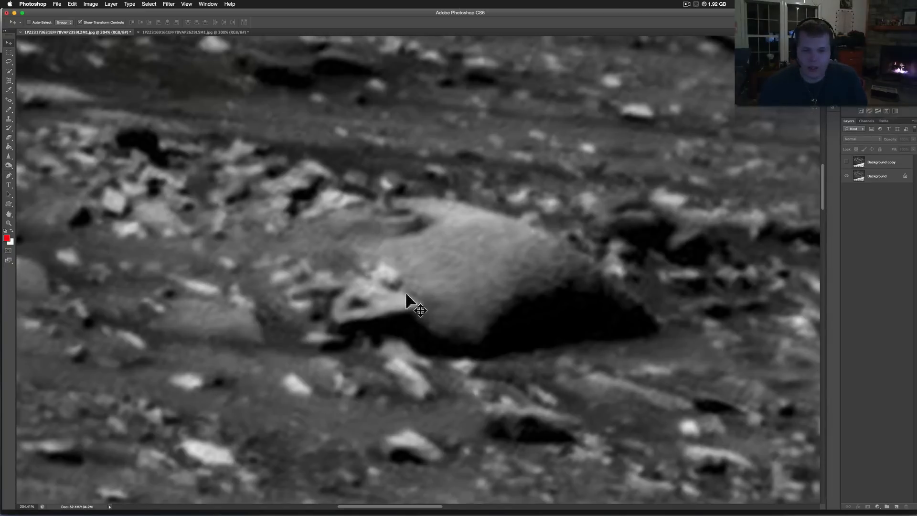
mouse_move(598, 251)
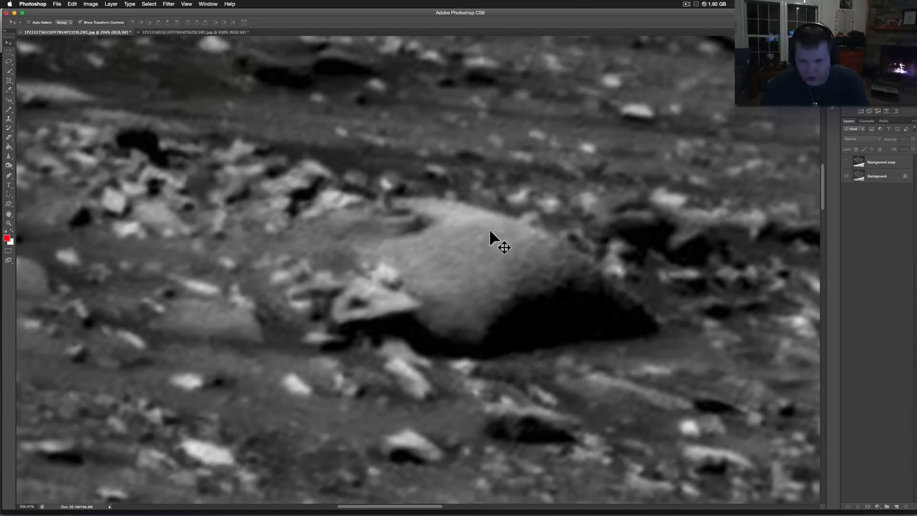
mouse_move(491, 245)
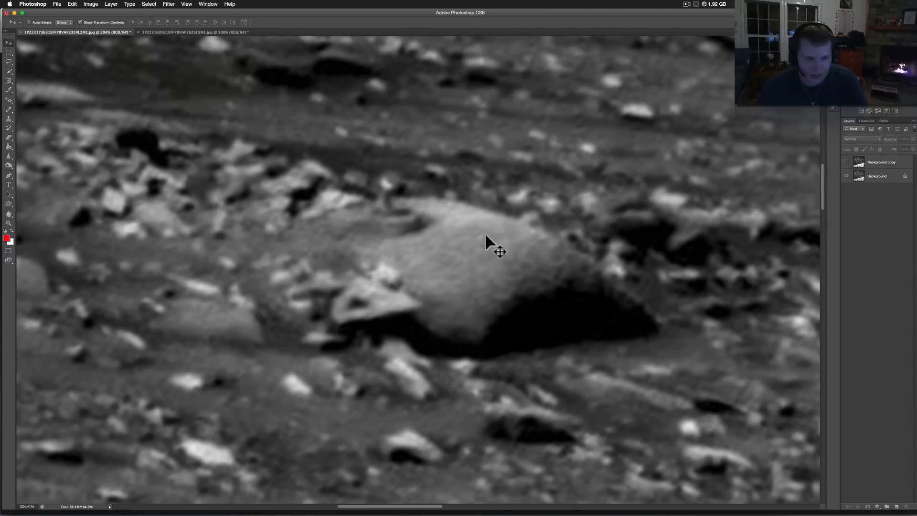
mouse_move(484, 245)
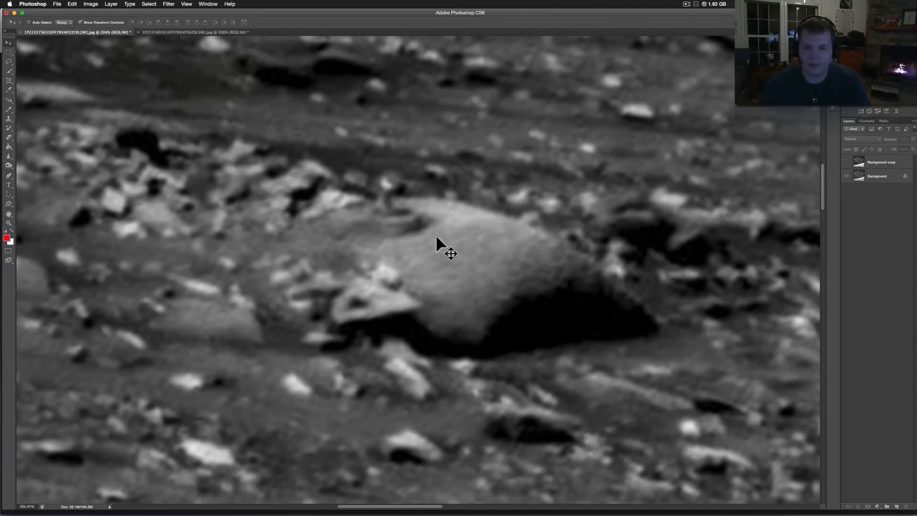
mouse_move(580, 261)
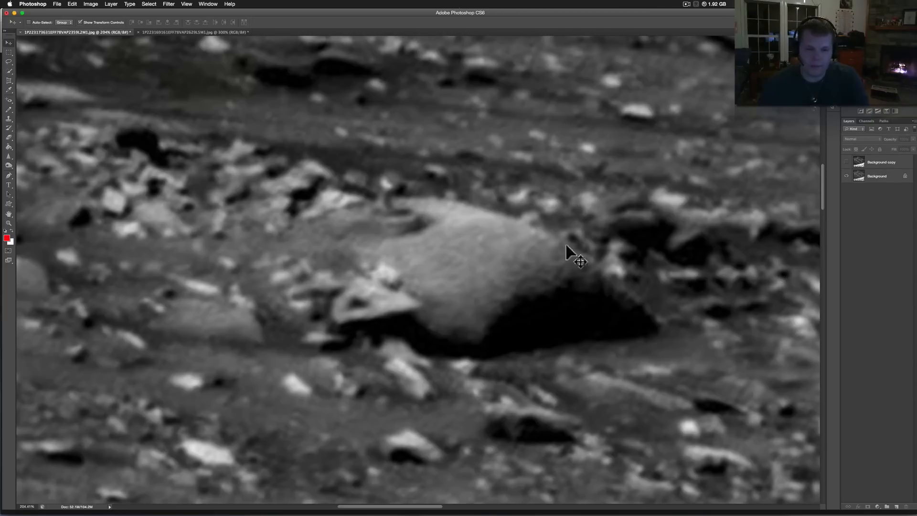
mouse_move(661, 275)
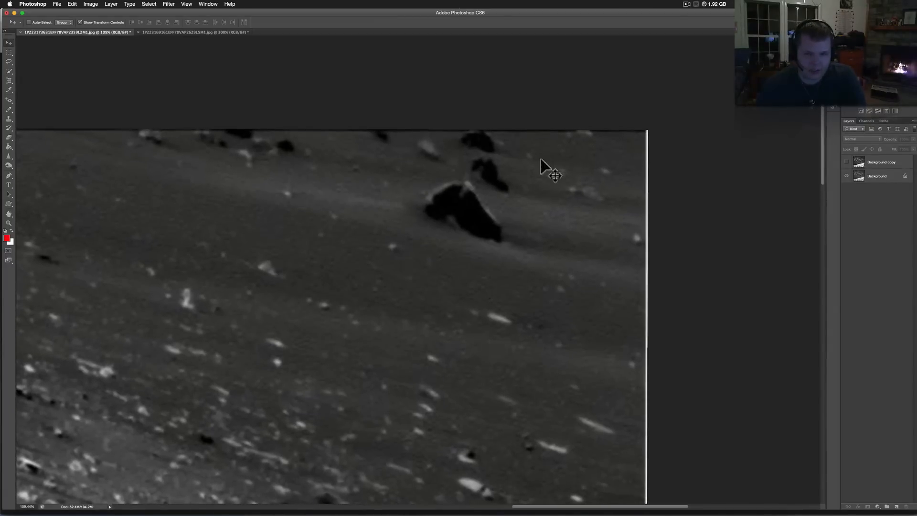
mouse_move(456, 196)
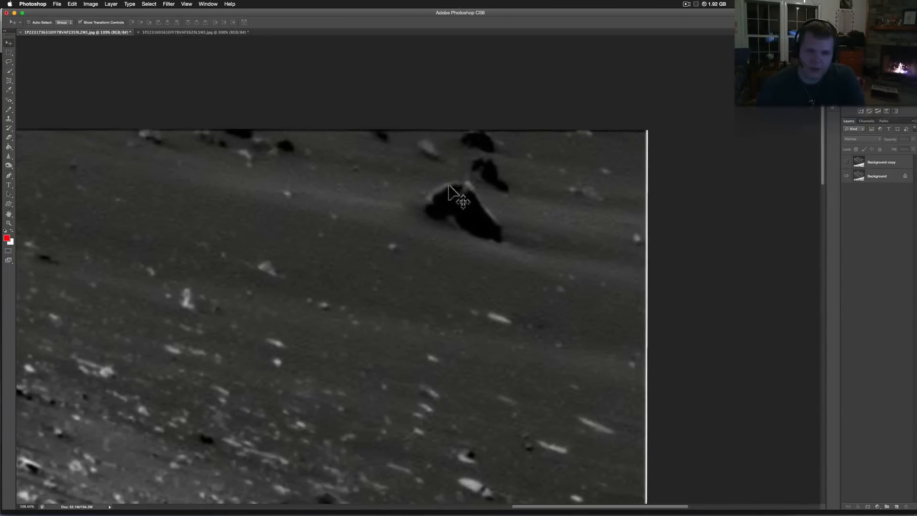
mouse_move(474, 208)
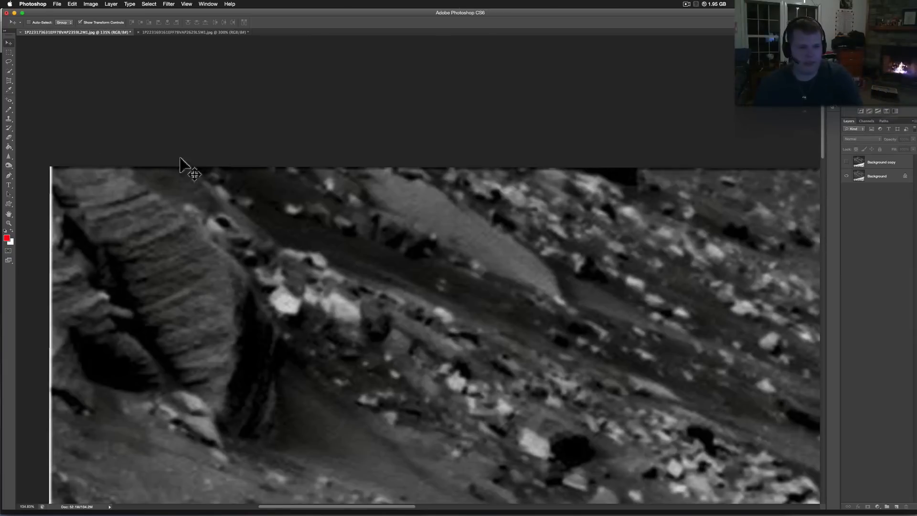
left_click(188, 171)
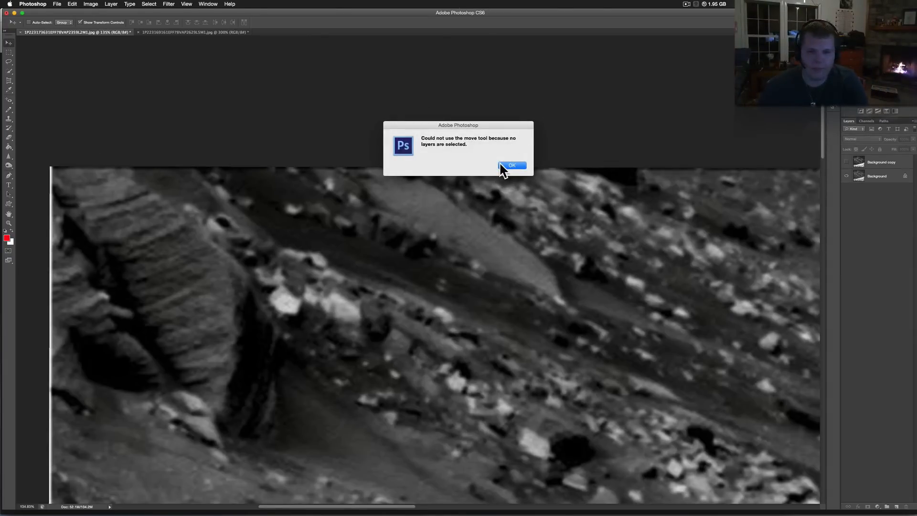
left_click(511, 165)
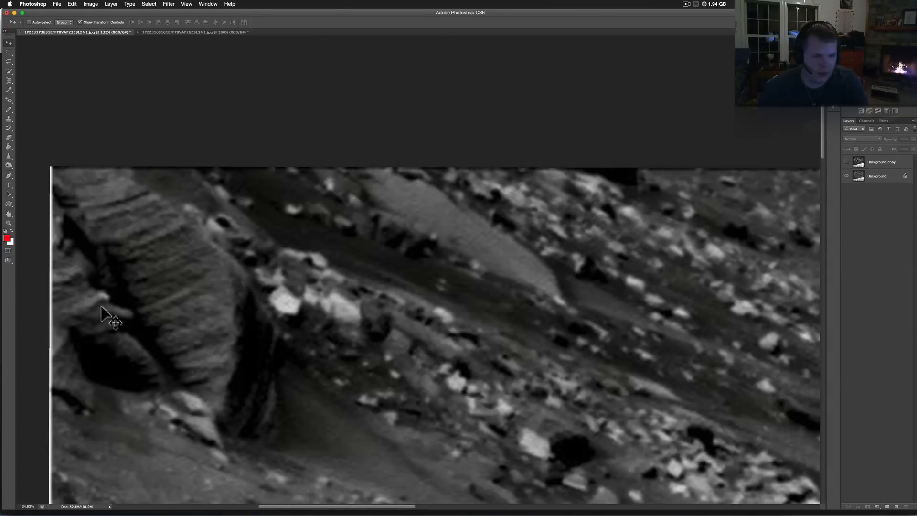
mouse_move(409, 335)
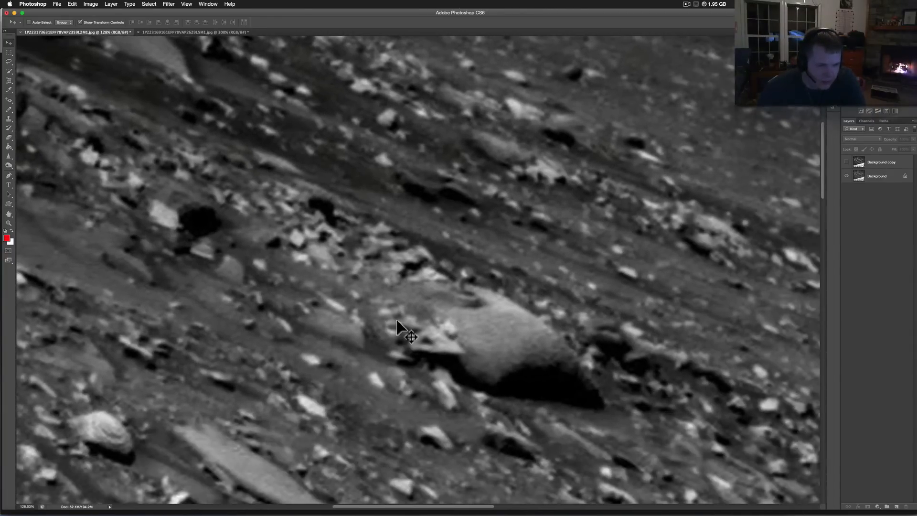
left_click_drag(409, 333, 313, 409)
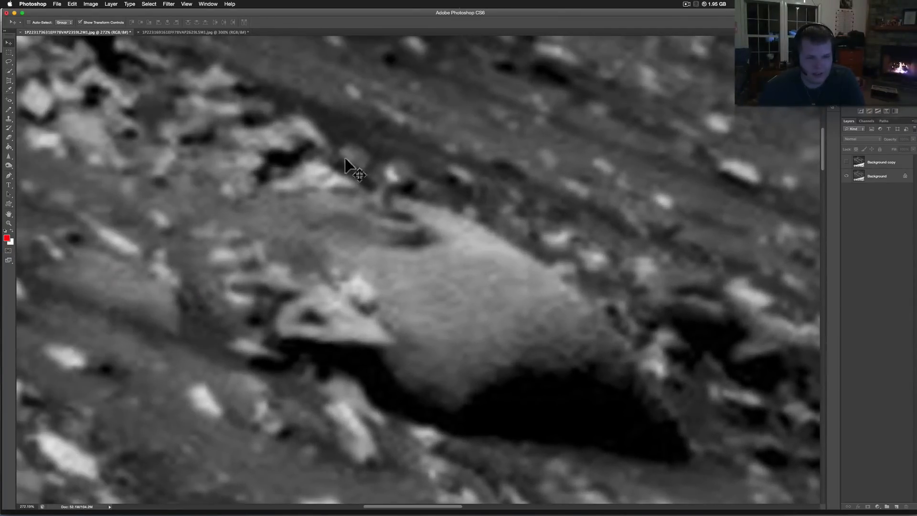
mouse_move(251, 143)
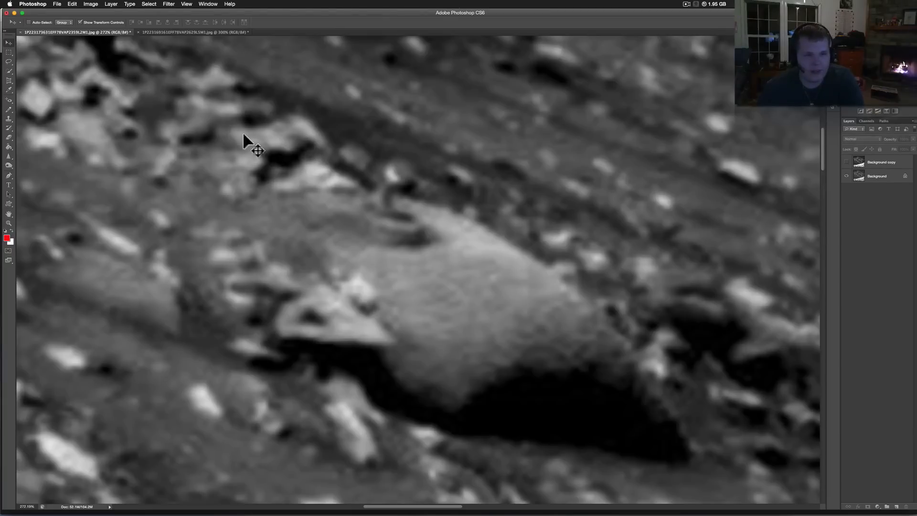
mouse_move(377, 228)
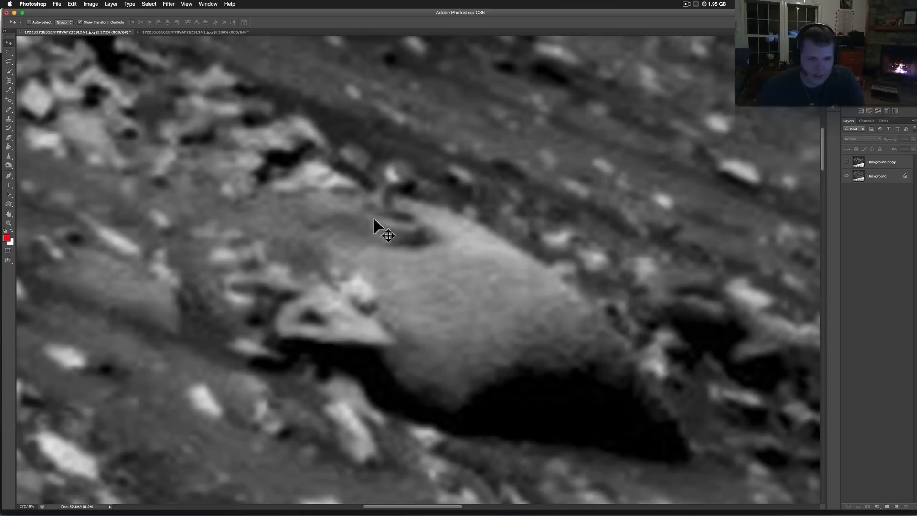
mouse_move(404, 189)
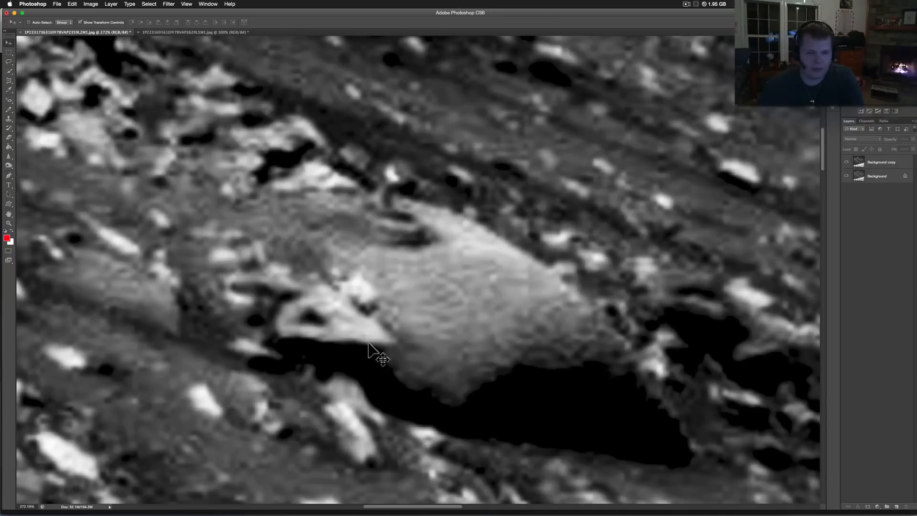
mouse_move(409, 240)
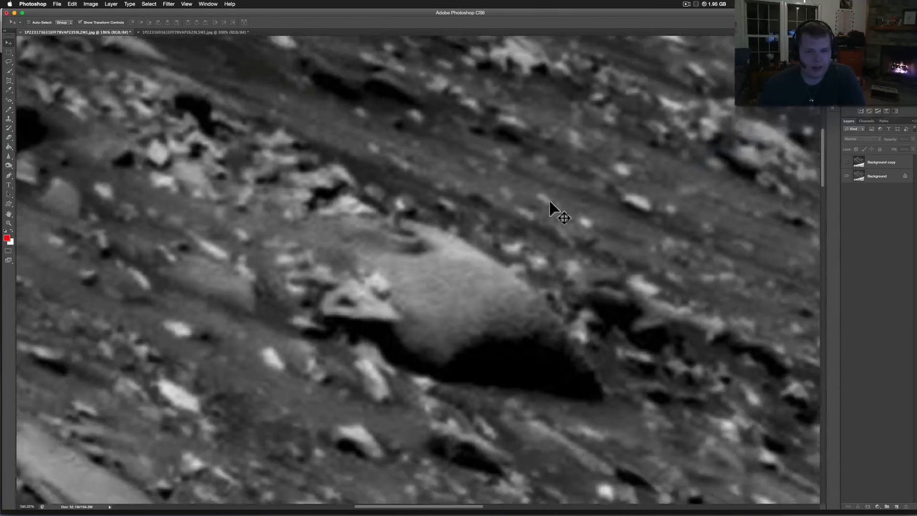
scroll("down", 3)
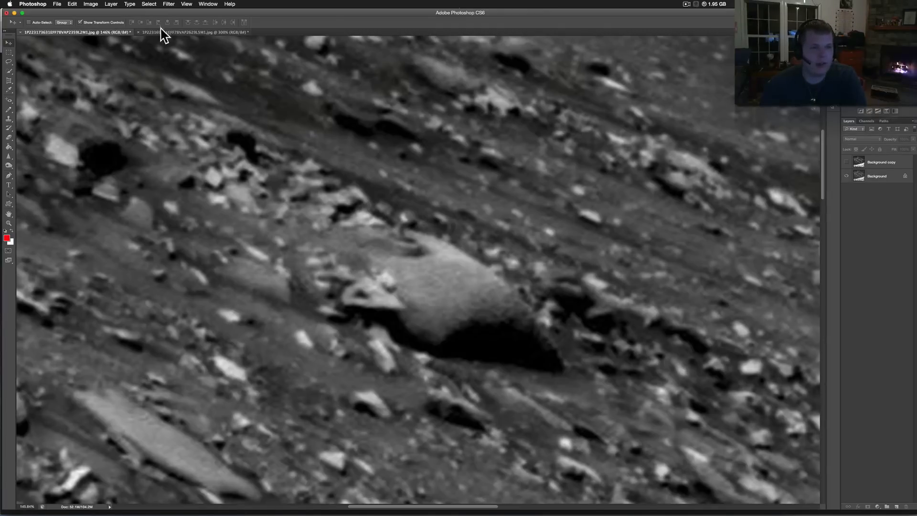
left_click(193, 31)
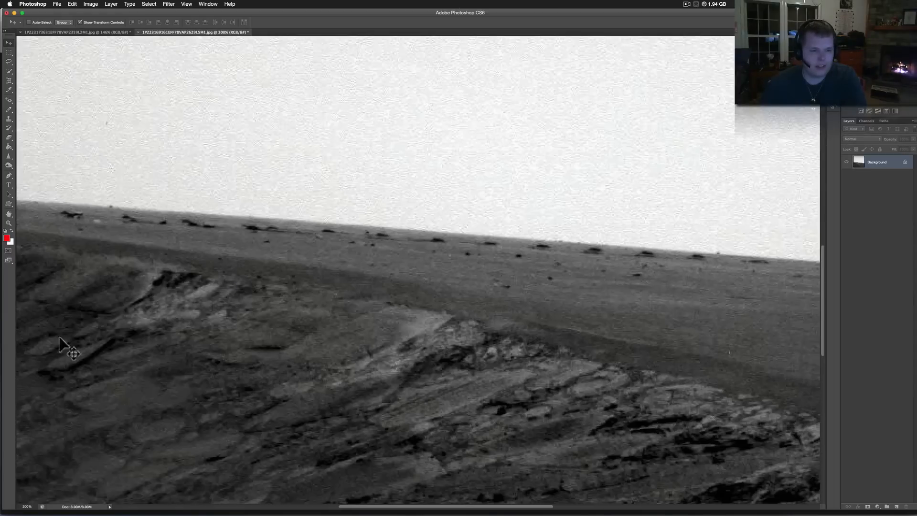
mouse_move(519, 336)
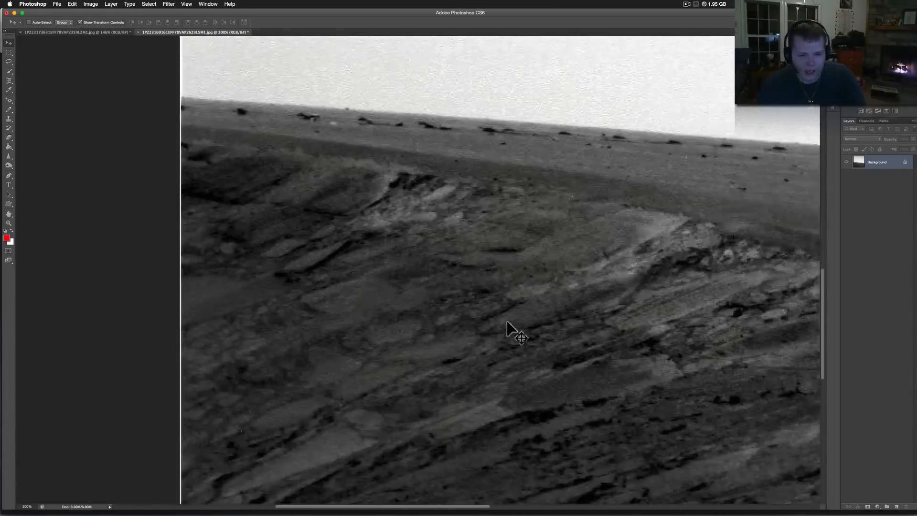
left_click_drag(520, 338, 497, 251)
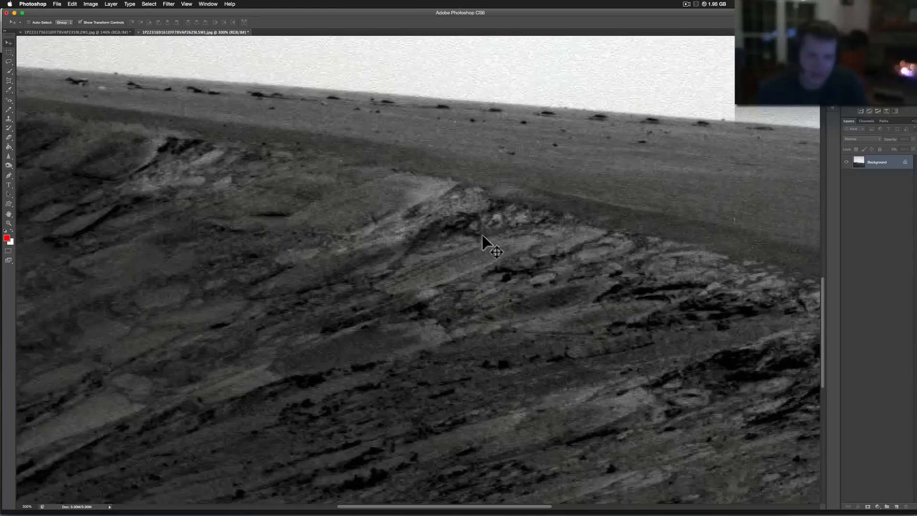
mouse_move(548, 252)
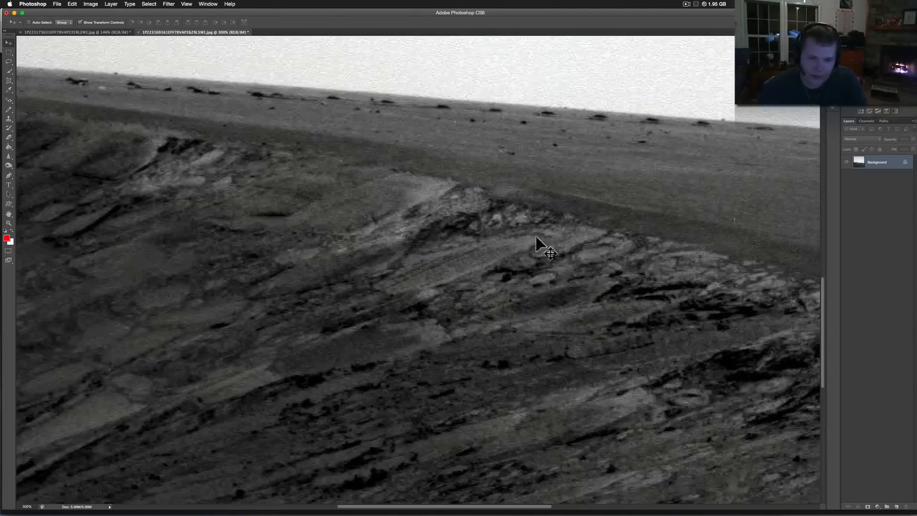
mouse_move(529, 256)
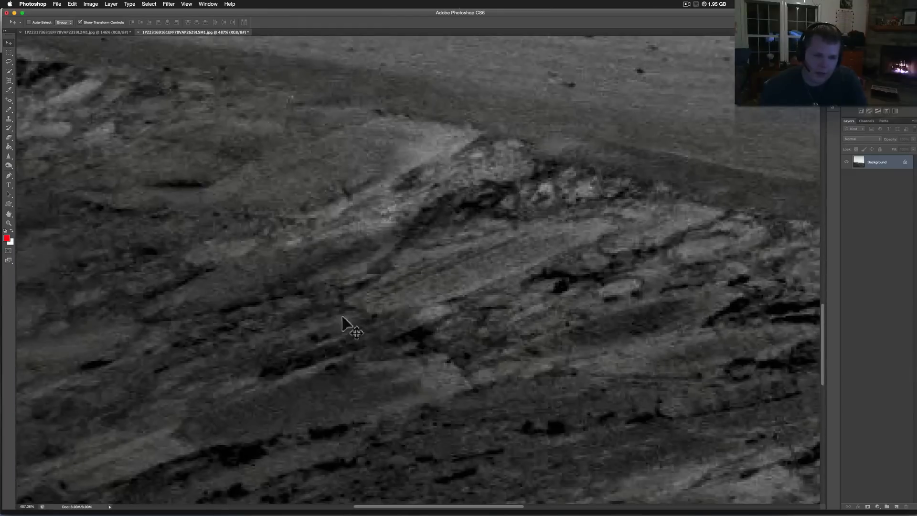
mouse_move(626, 240)
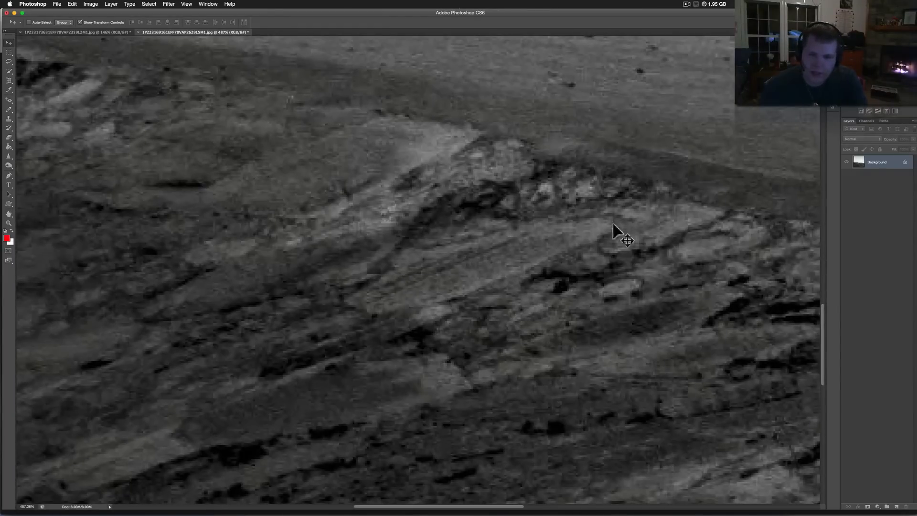
mouse_move(650, 292)
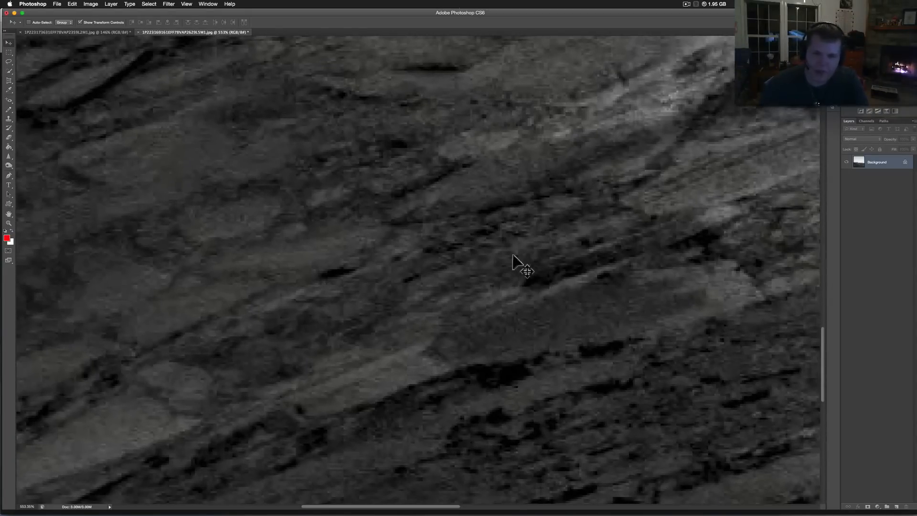
mouse_move(532, 272)
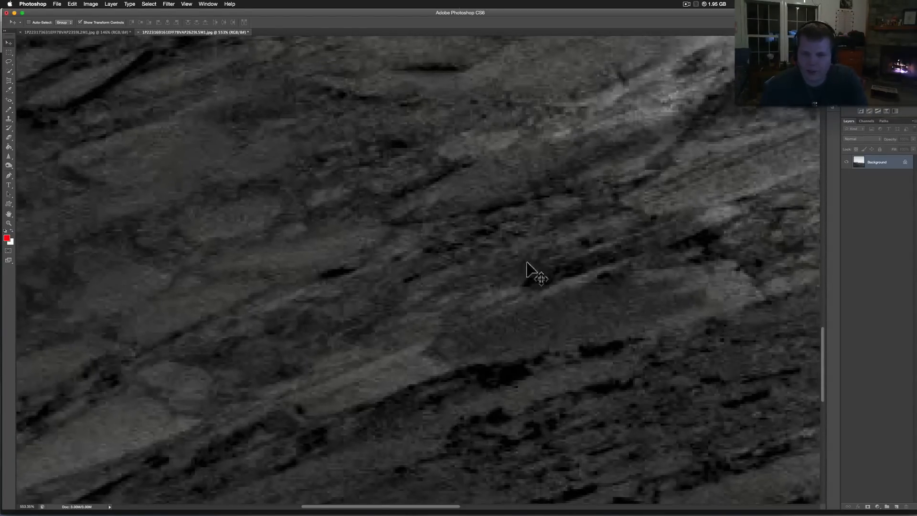
mouse_move(558, 263)
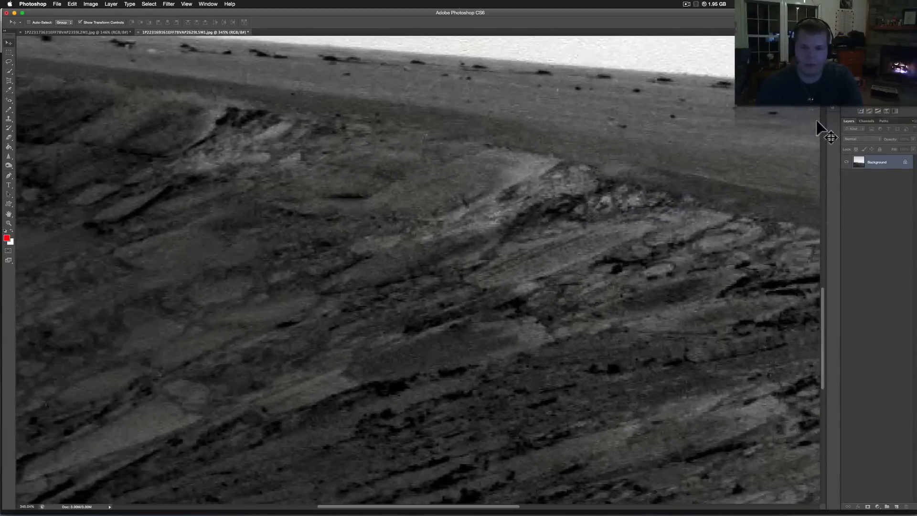
mouse_move(605, 131)
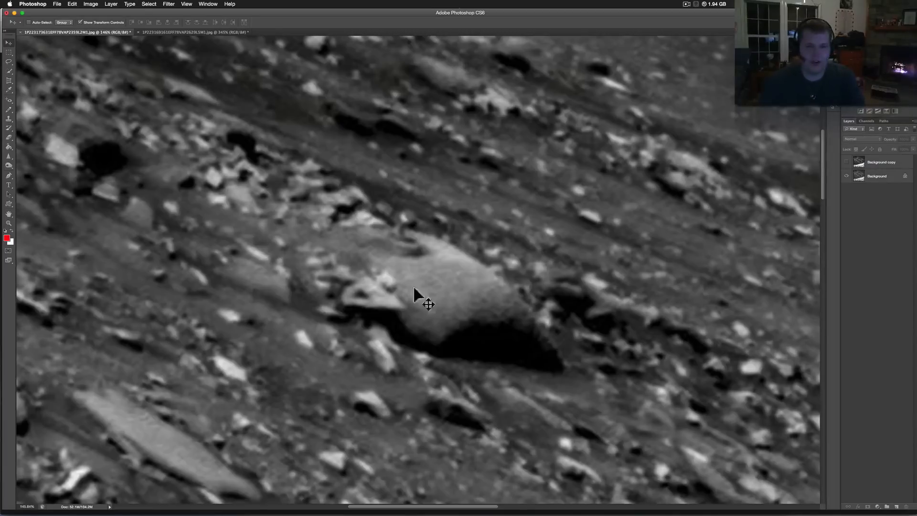
mouse_move(450, 286)
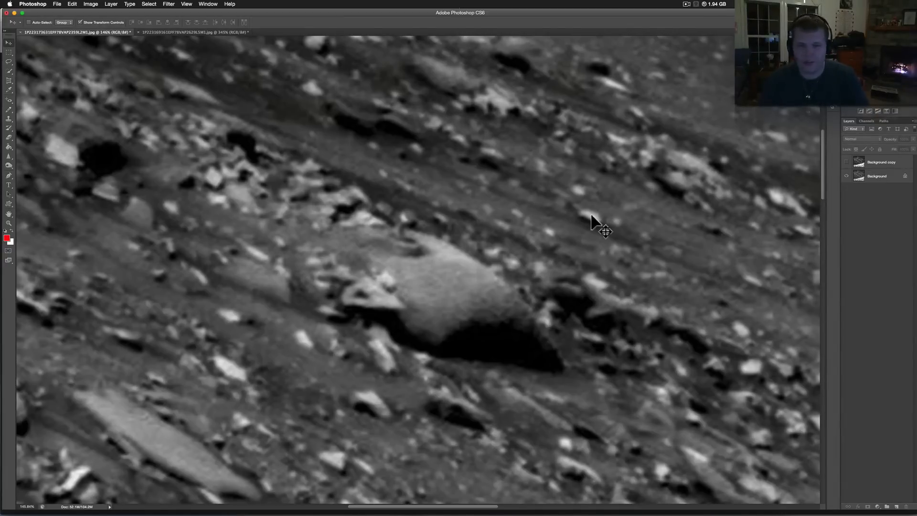
mouse_move(627, 223)
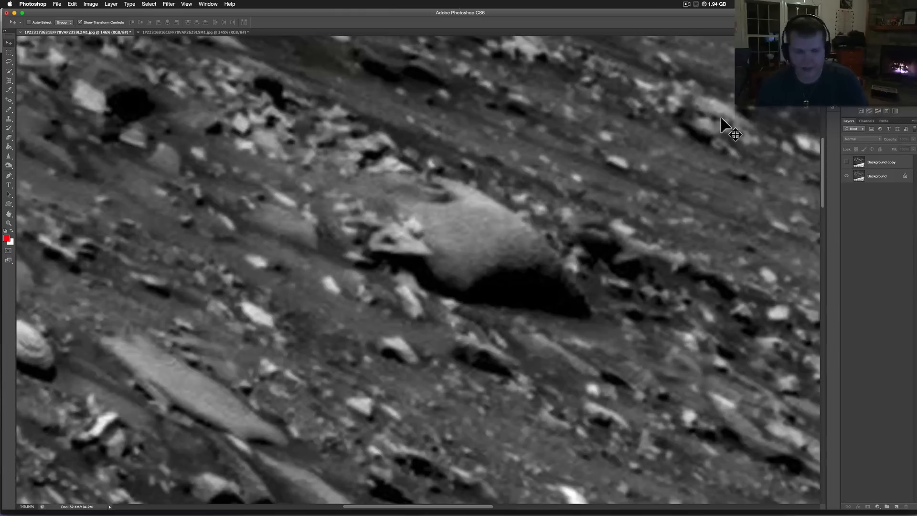
mouse_move(730, 127)
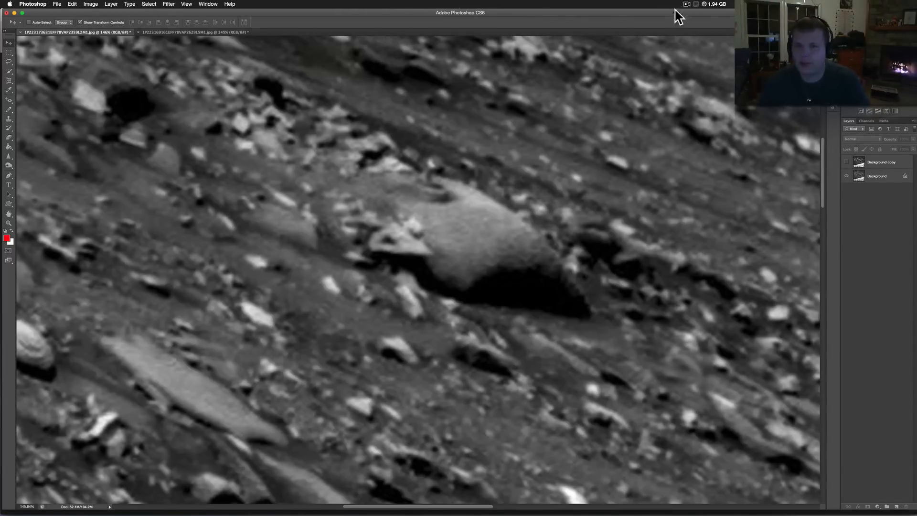
left_click(685, 4)
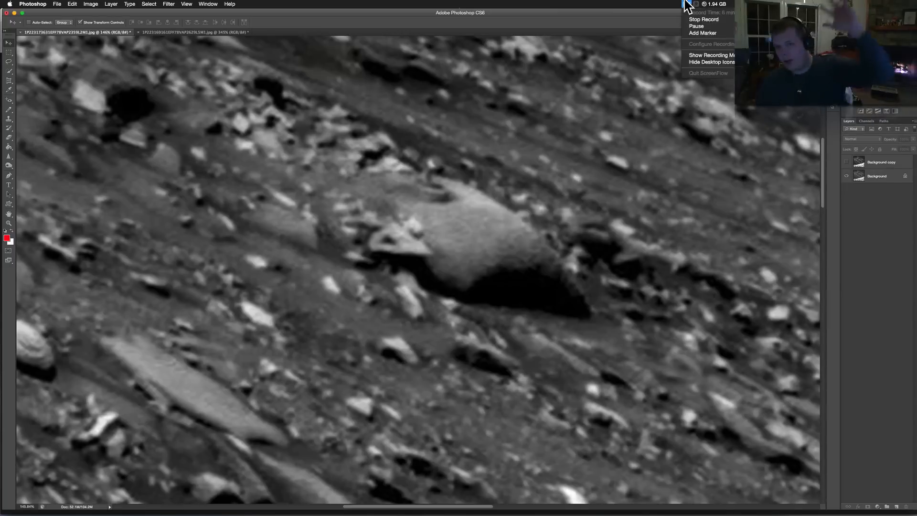